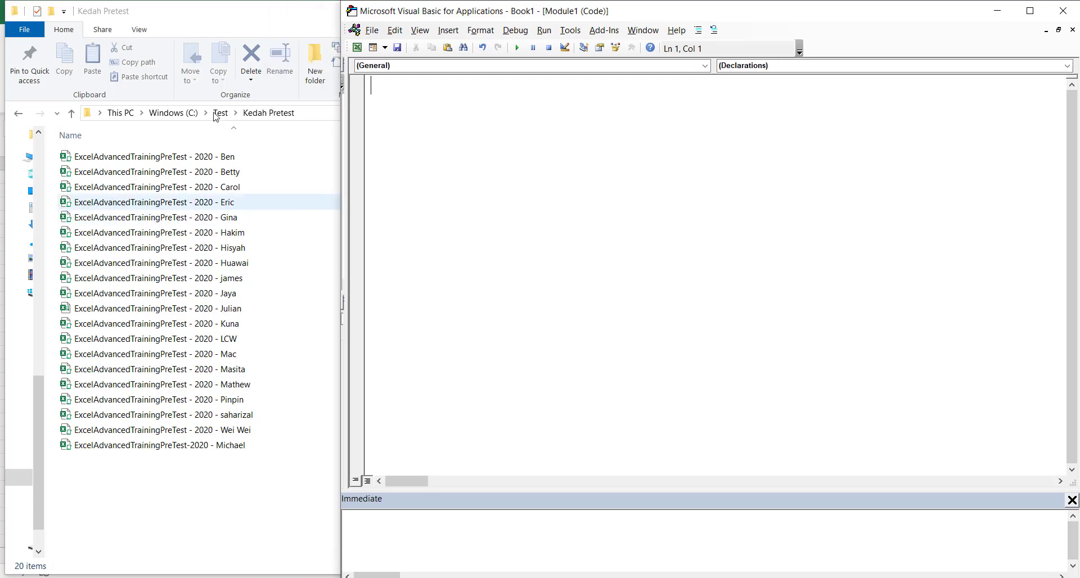
- Create Sub GetAllFilename in Module1 and start a Dir( call inside it
type("S")
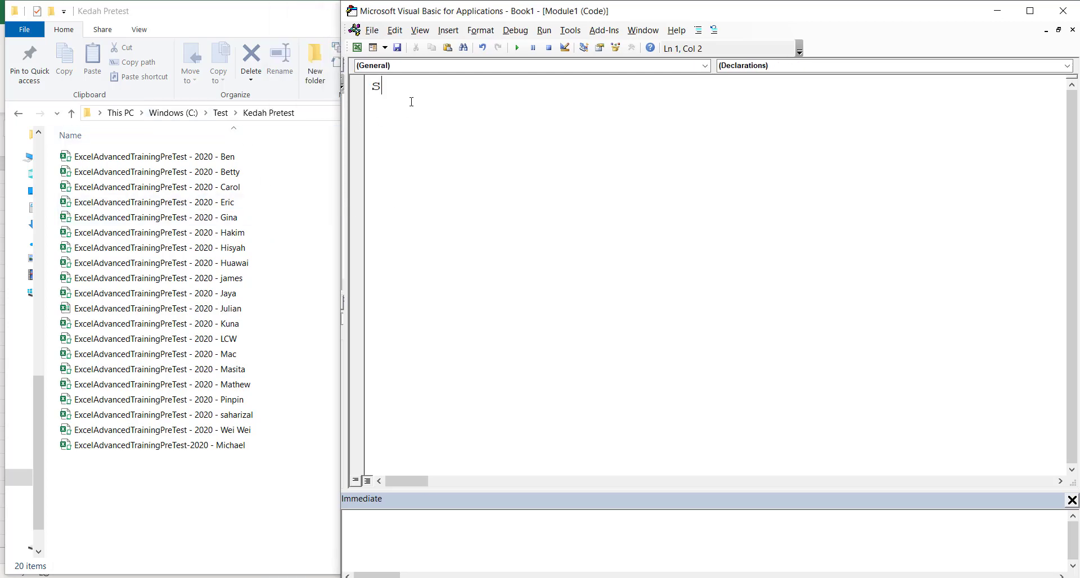
type("ub")
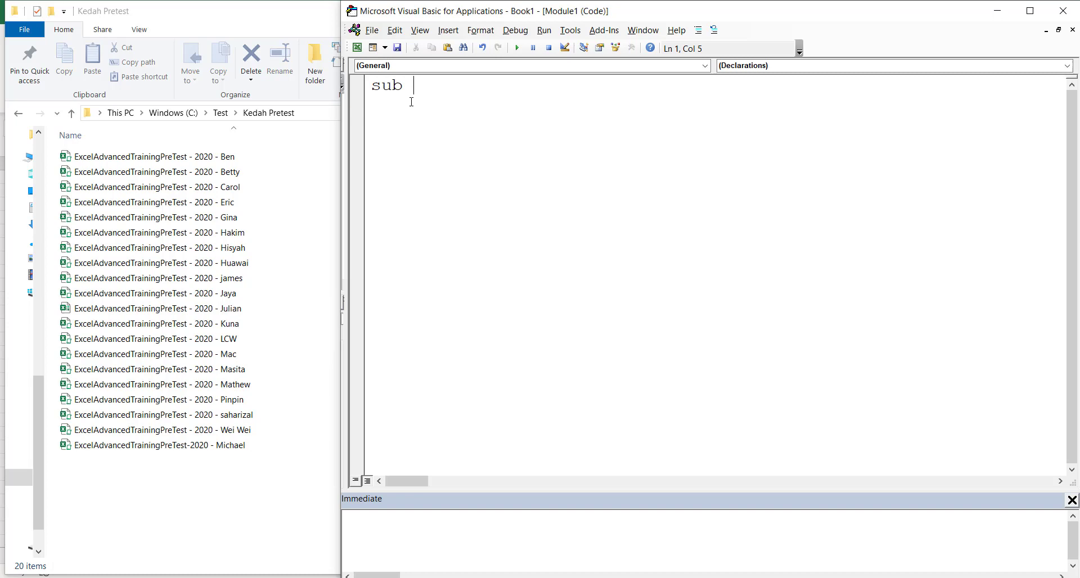
type("GetAll")
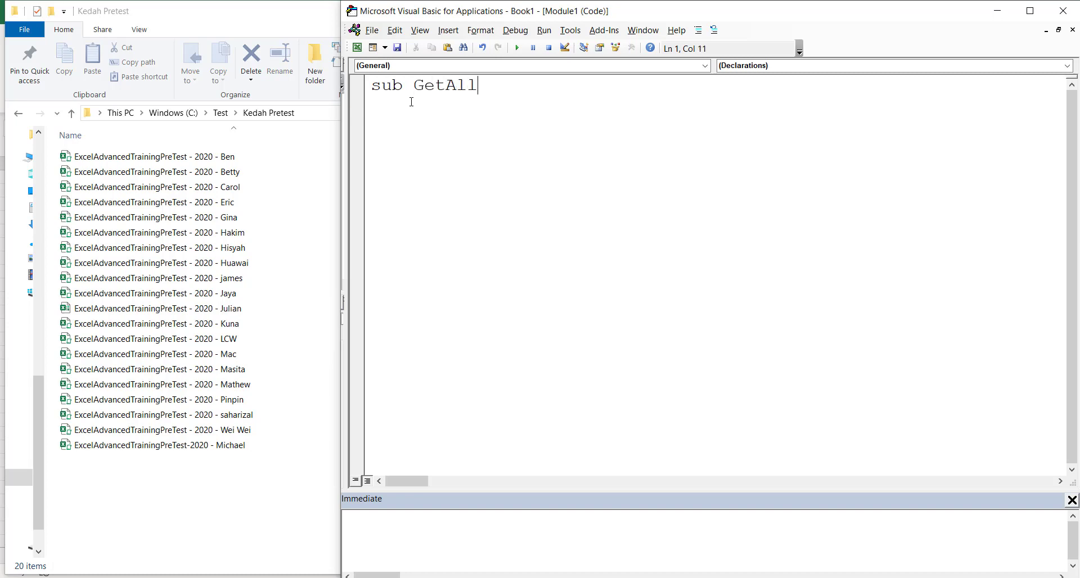
type("FileNa")
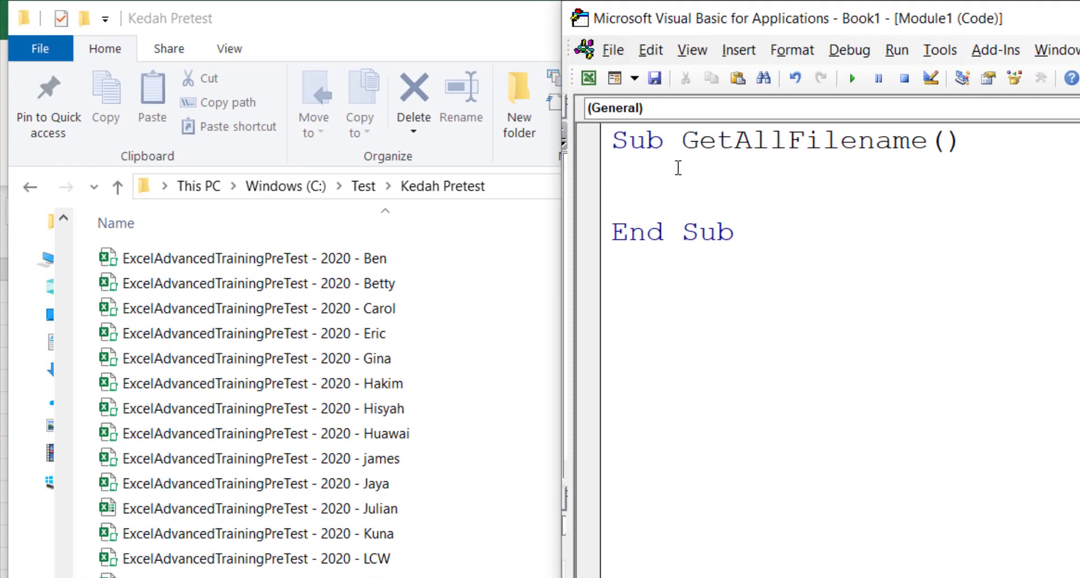
type("Dir(")
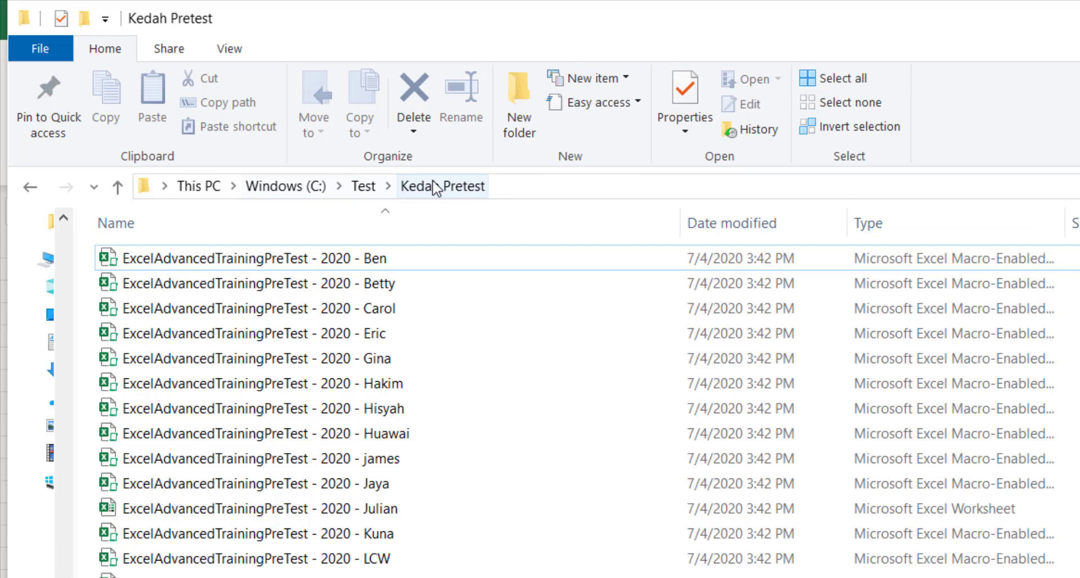
- Copy the Kedah Pretest folder address as text from File Explorer's address bar
left_click(252, 258)
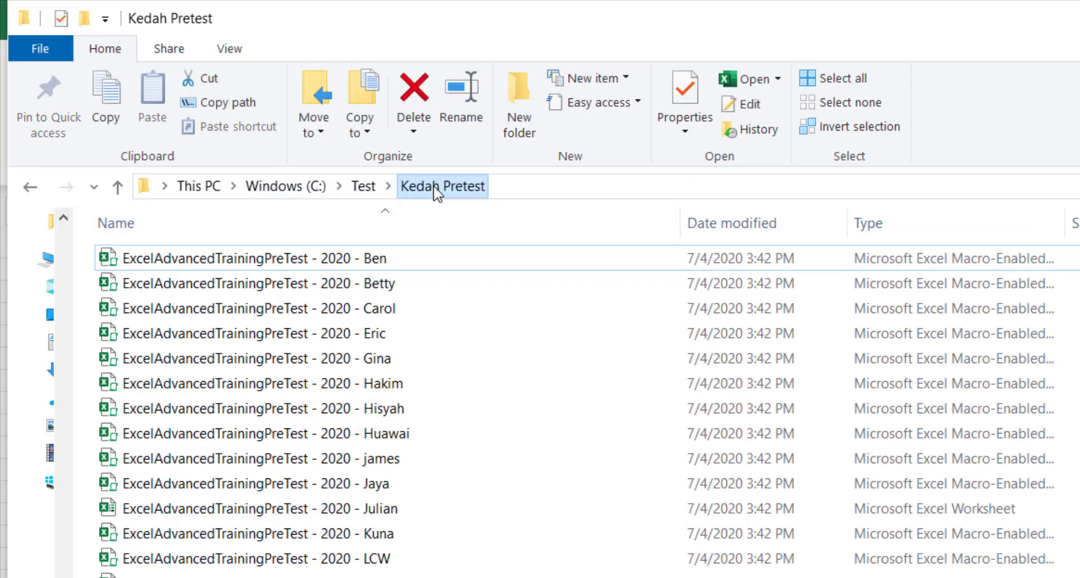
right_click(442, 186)
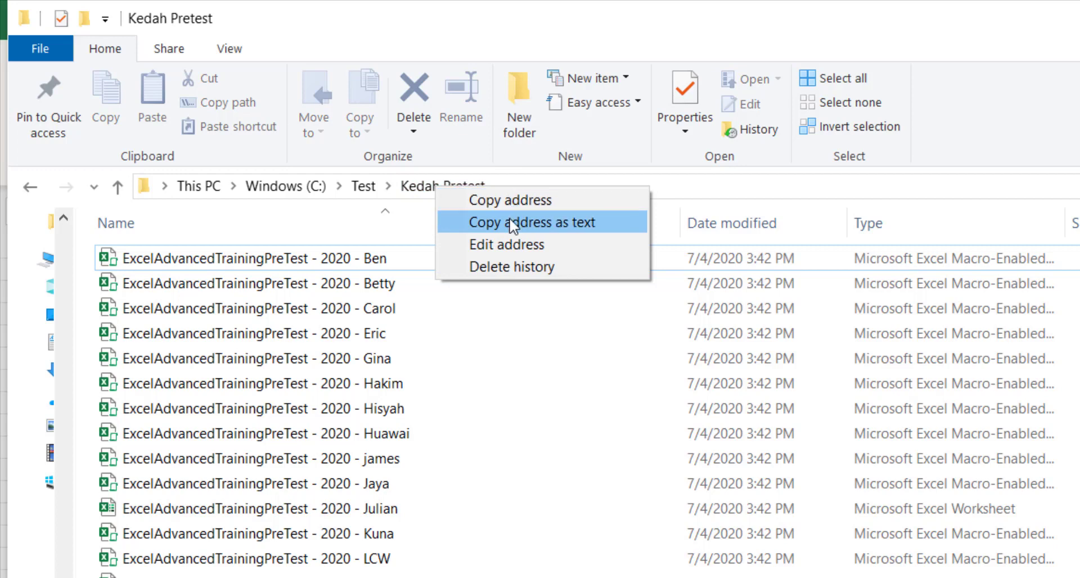
left_click(530, 221)
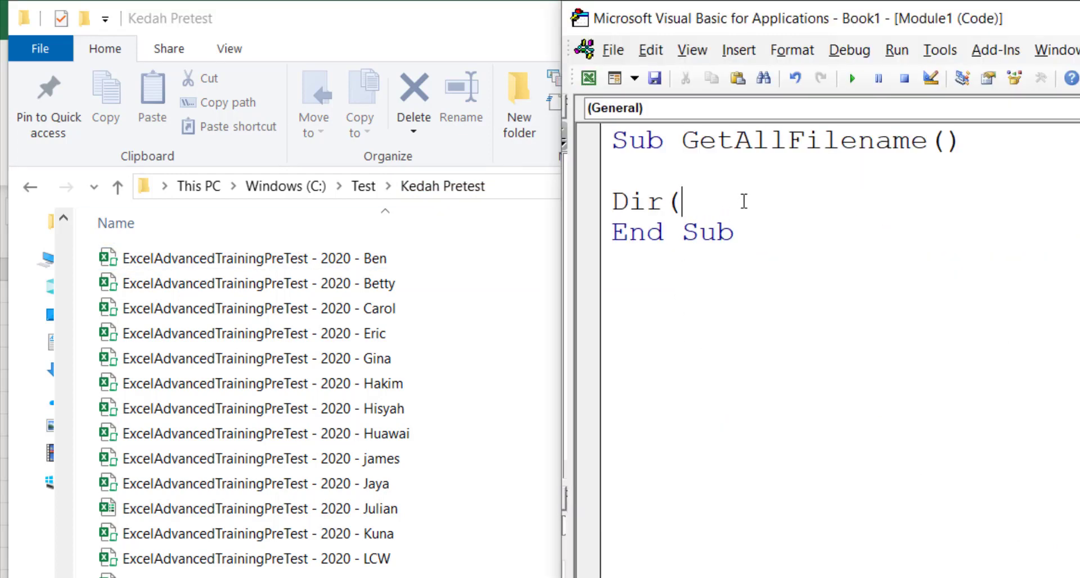
- Give Dir the pattern "C:\Test\Kedah Pretest\*.xlsm"
type("\"C:\\Test\\Kedah Pretest")
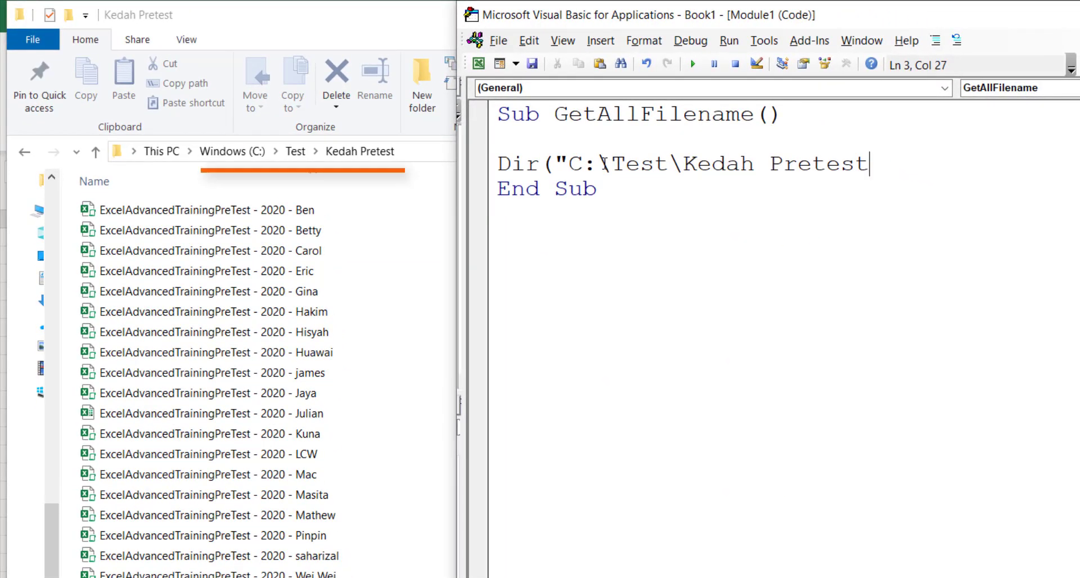
type("\\")
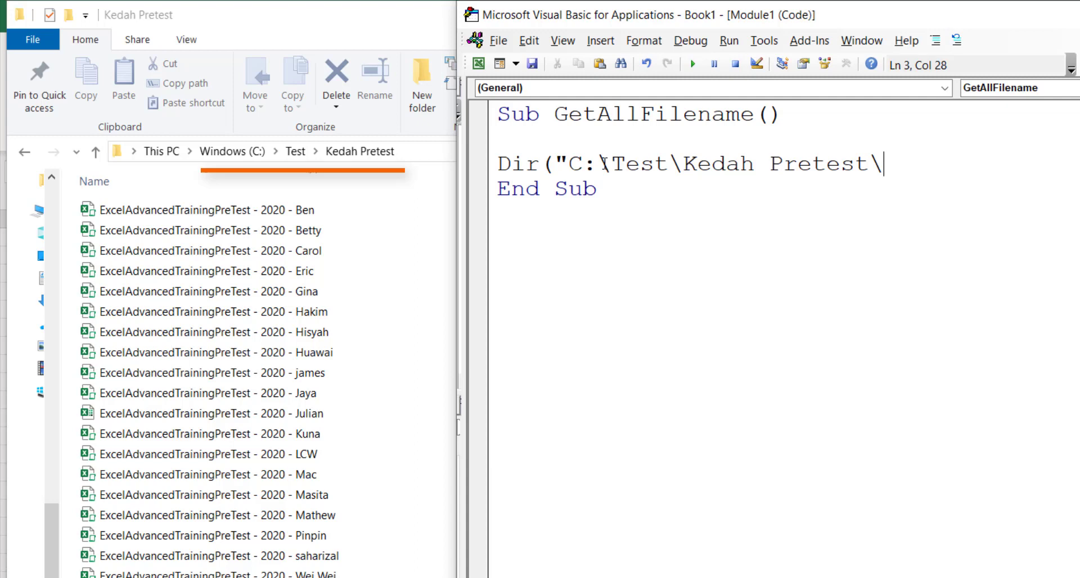
type("*.xls")
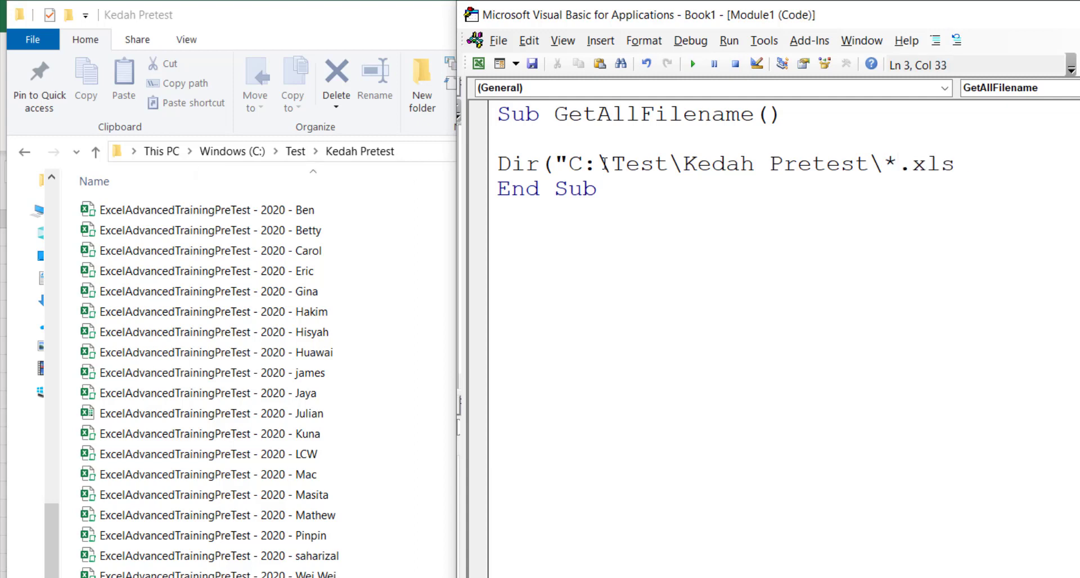
type("m\")")
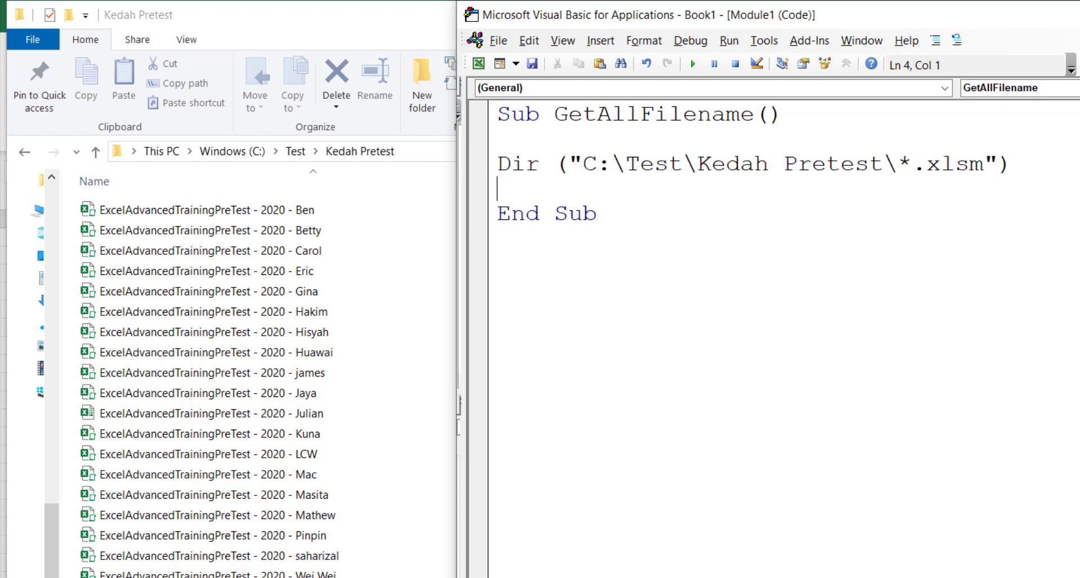
- Assign the Dir result to sFilename and add Debug.Print sFilename below
left_click(502, 163)
type("s")
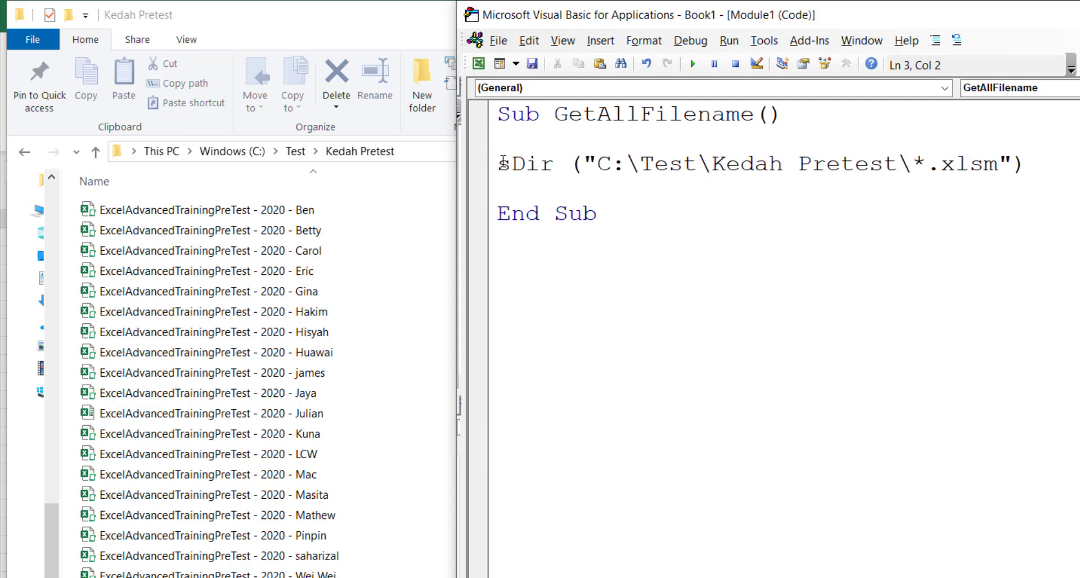
type("Filename =")
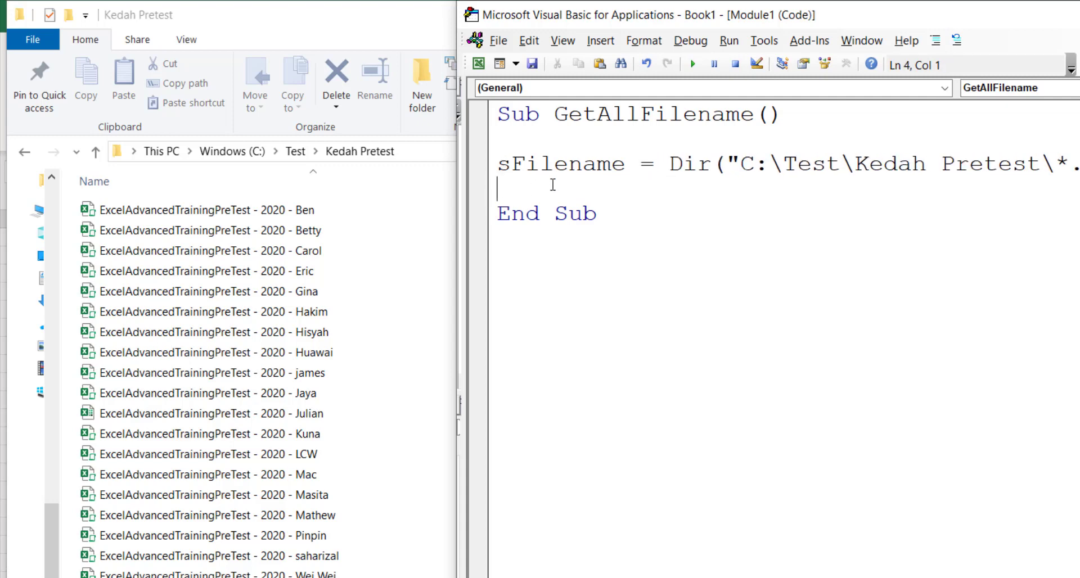
type("debu")
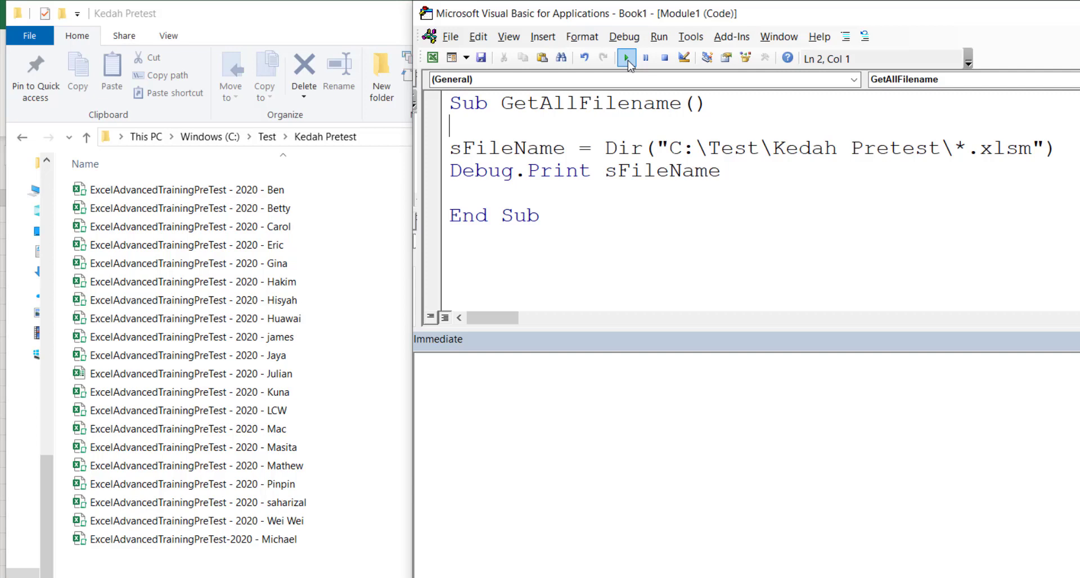
- Run the macro with *.xlsm, then *.xls, printing Ben.xlsm and Huawai.xlsm
left_click(625, 58)
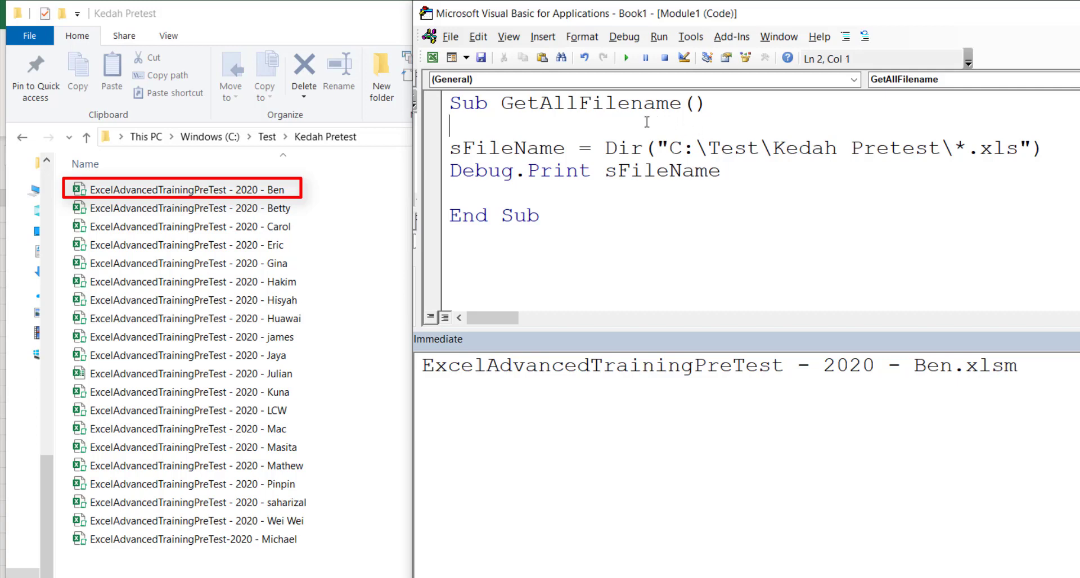
left_click(623, 58)
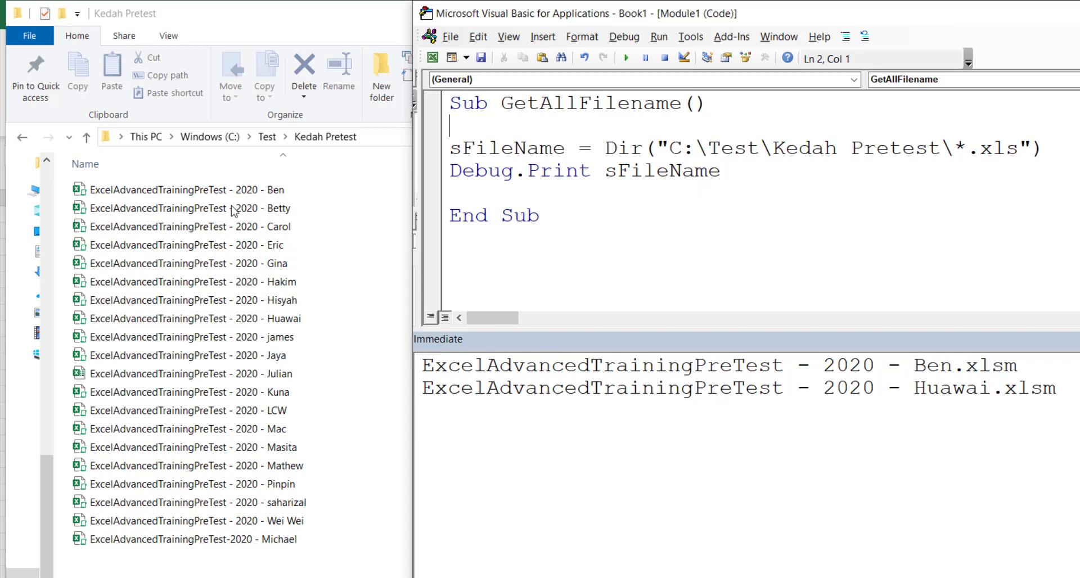
left_click(196, 465)
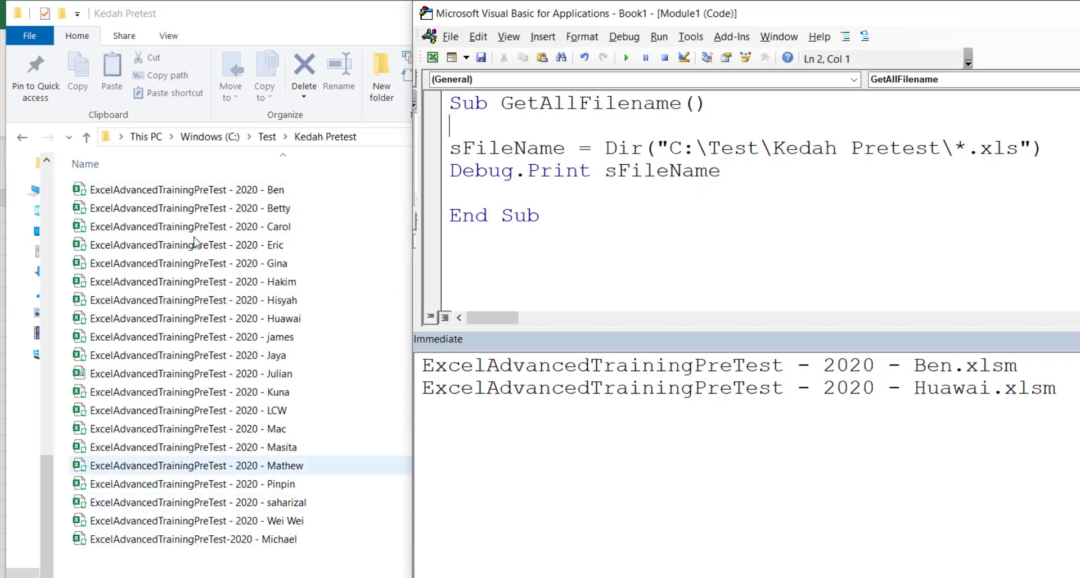
left_click(461, 193)
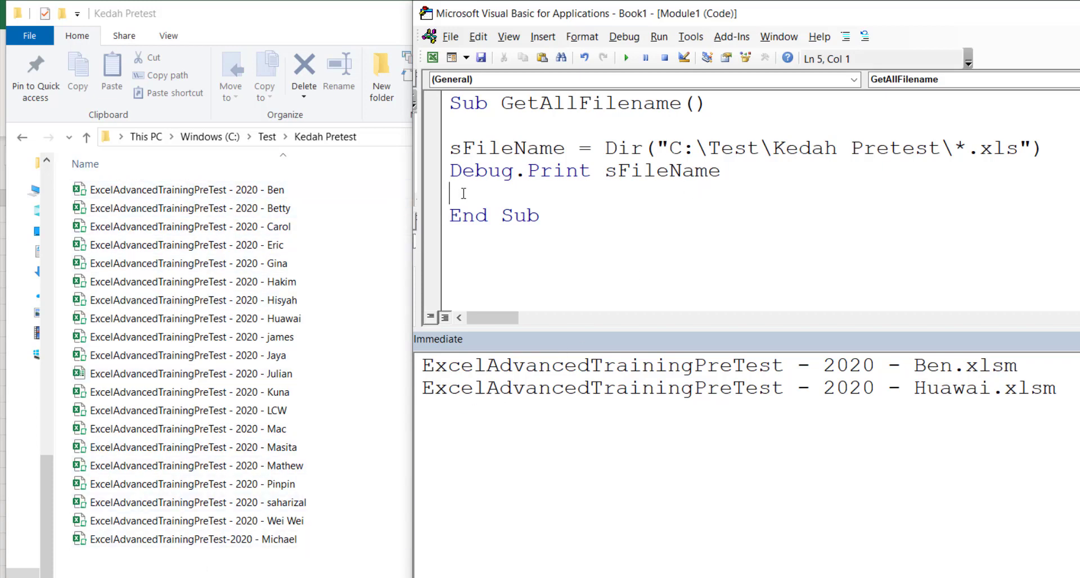
- Wrap the code in a Do While Len(sFilename) > 0 … Loop block
type("Do whi")
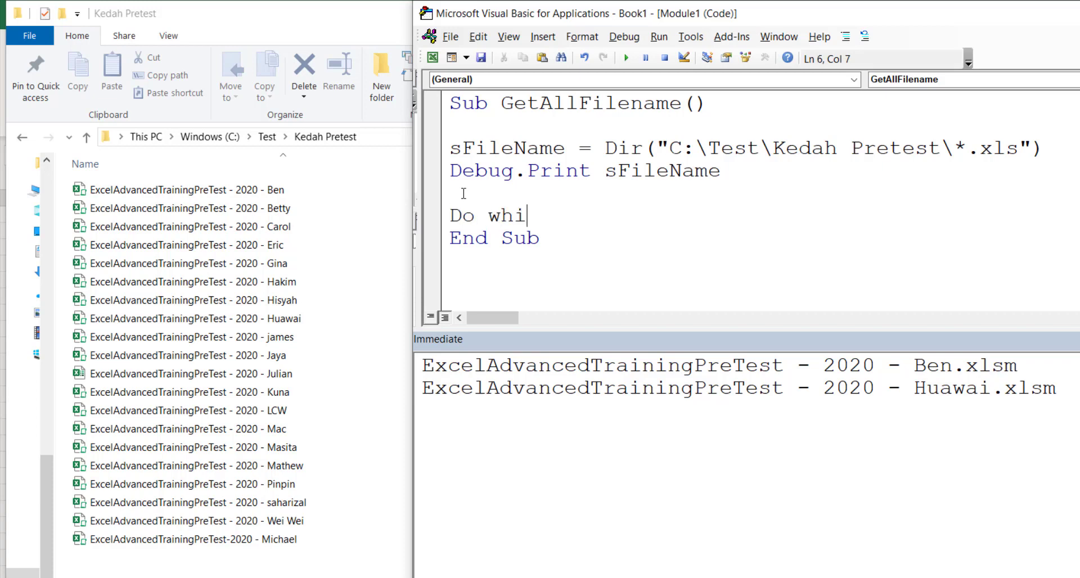
type("le S")
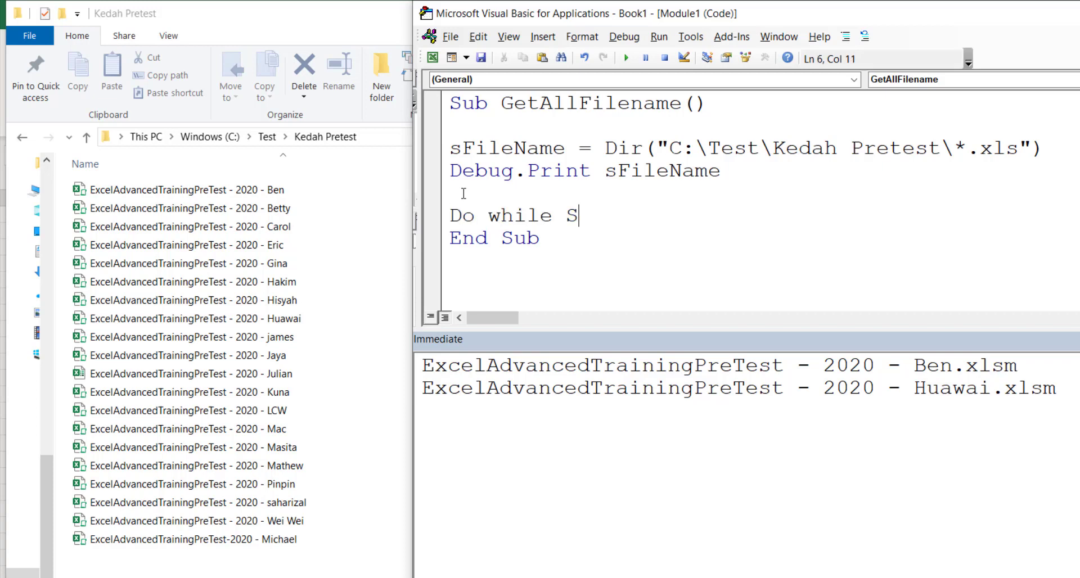
type("File")
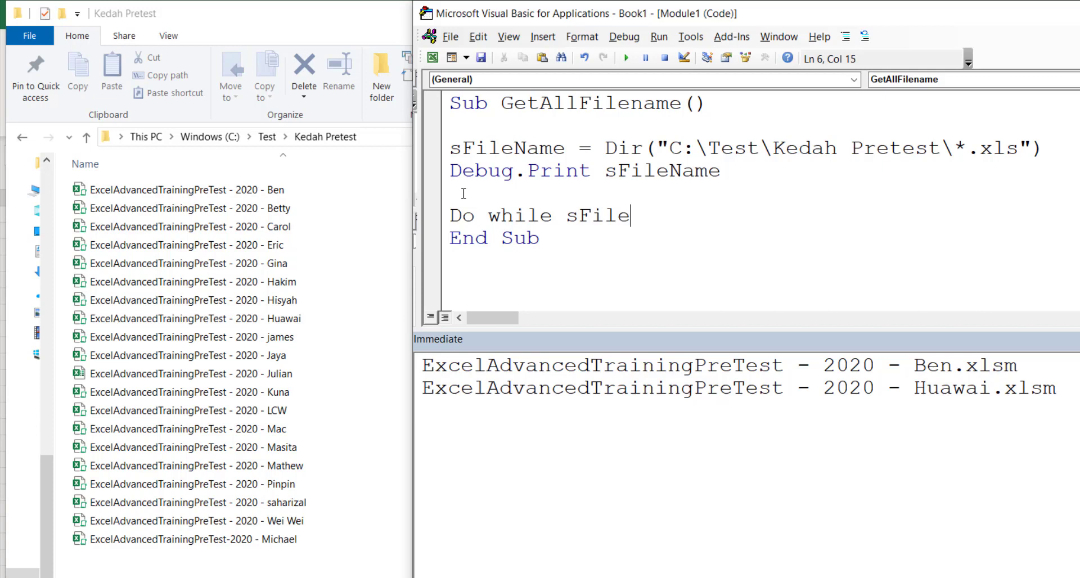
type("name")
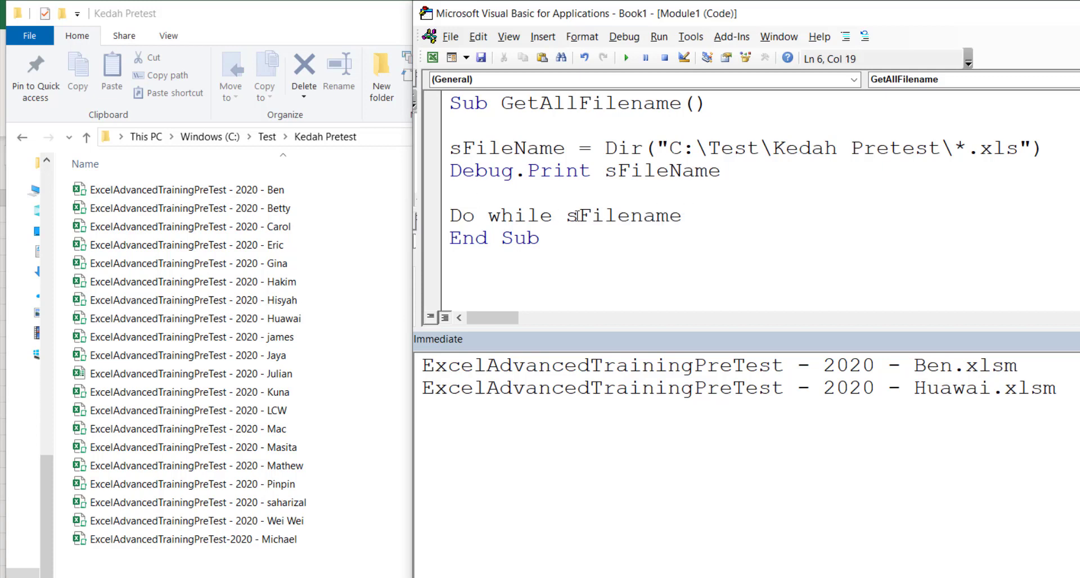
type("Len(")
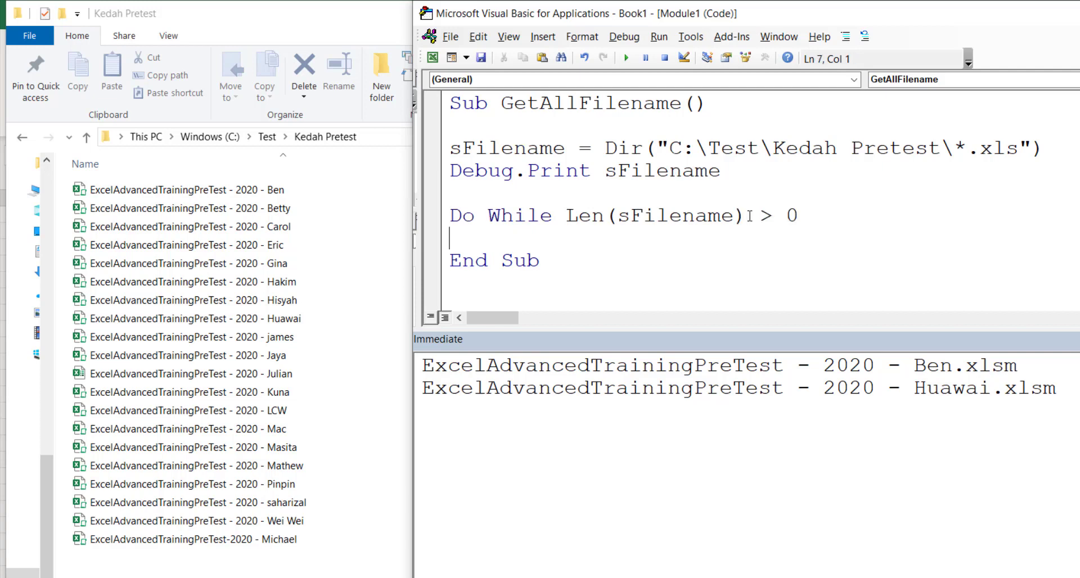
type("Loop")
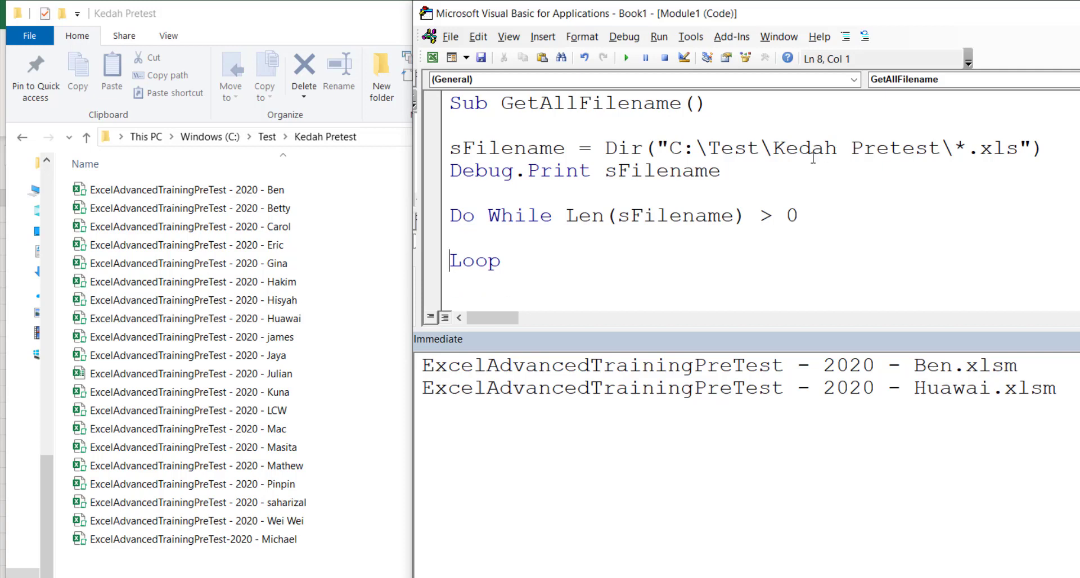
- Move Debug.Print sFilename inside the loop and add sFilename = Dir to fetch the next file
key("Delete")
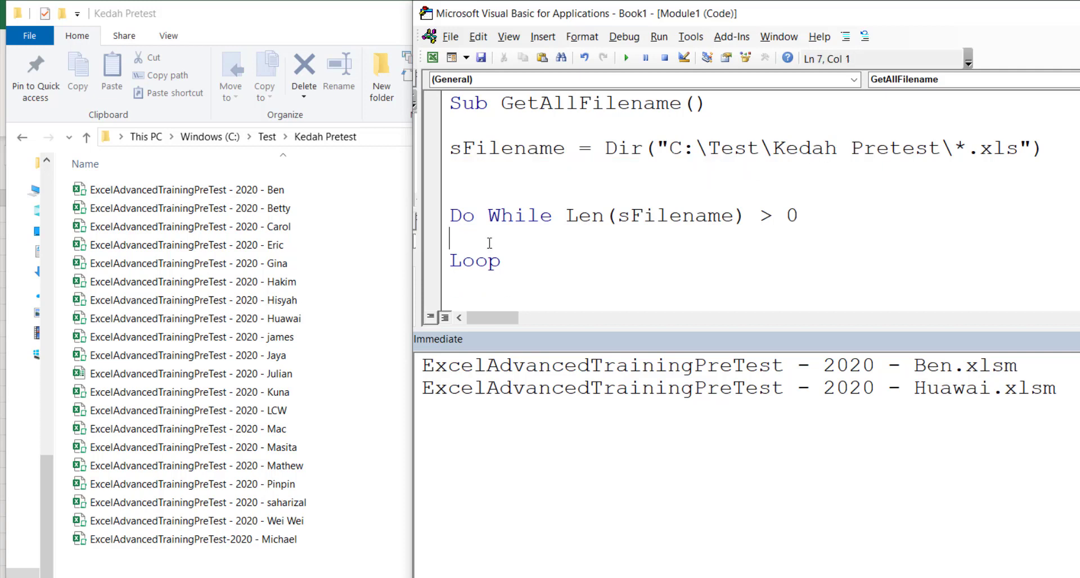
type("Debug.Print sFilename")
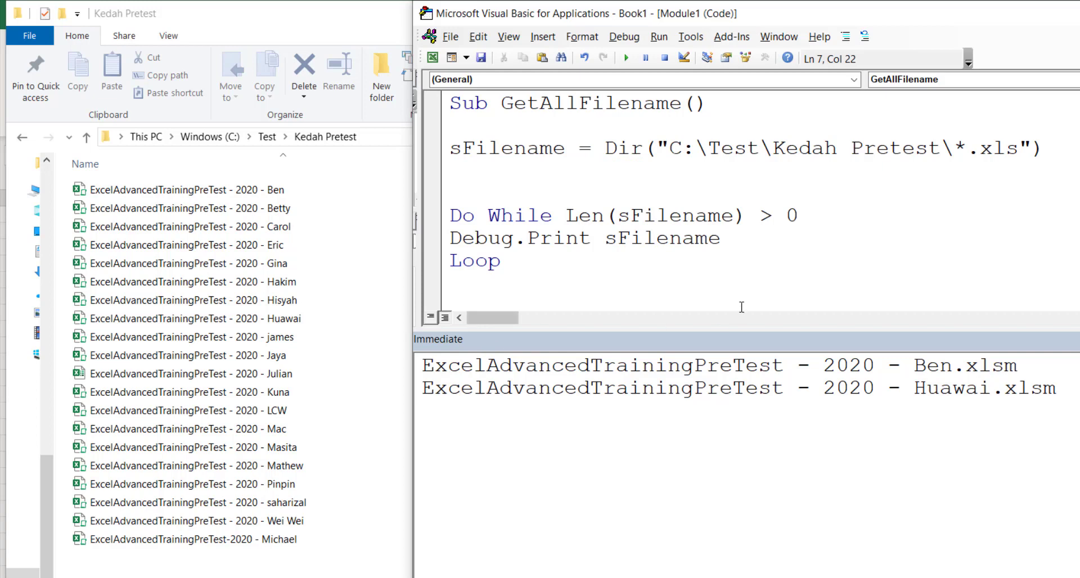
key("enter")
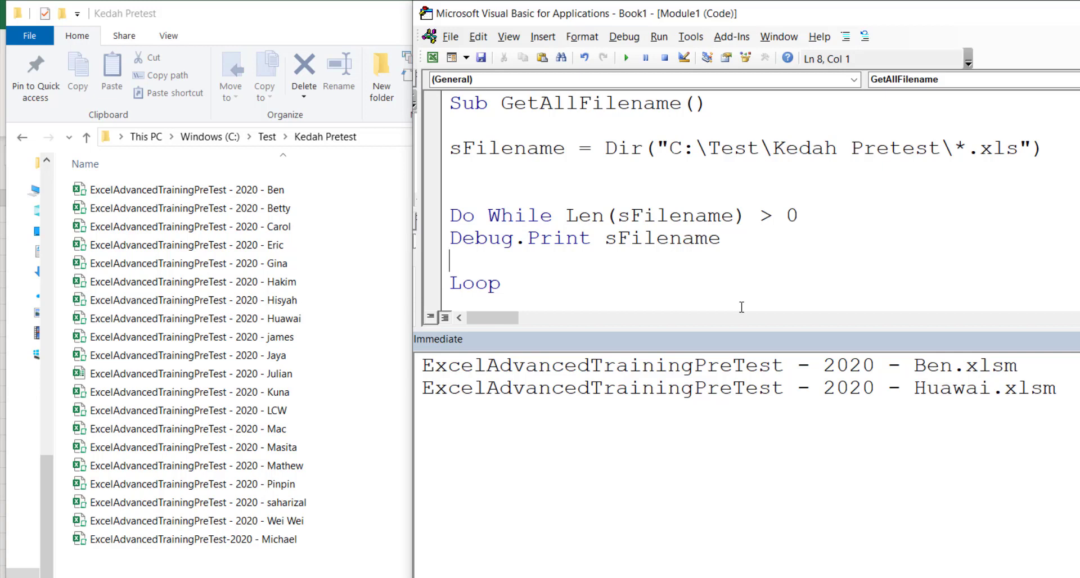
type("Dir")
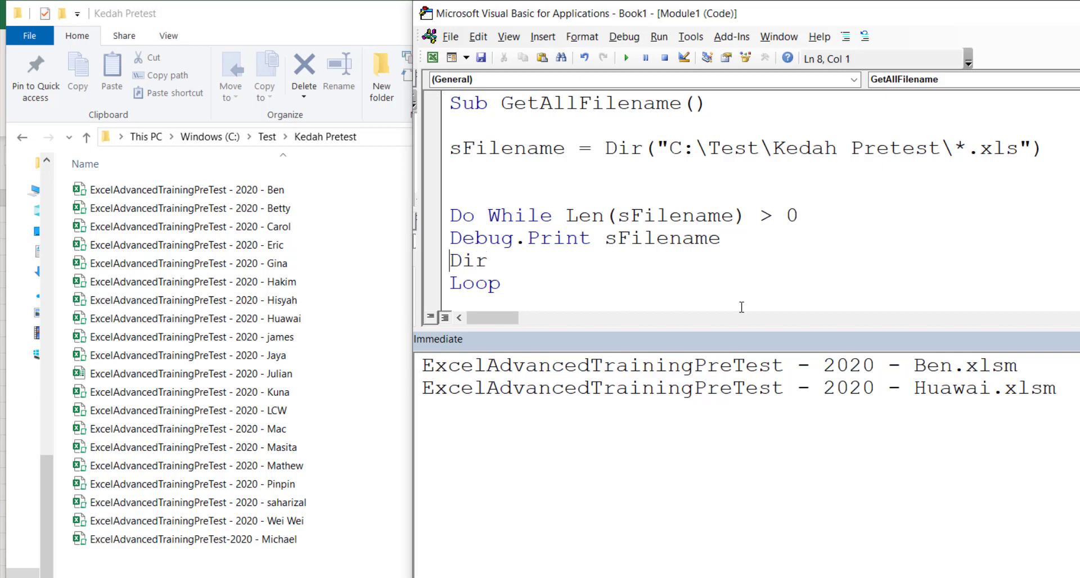
type("sFilename =")
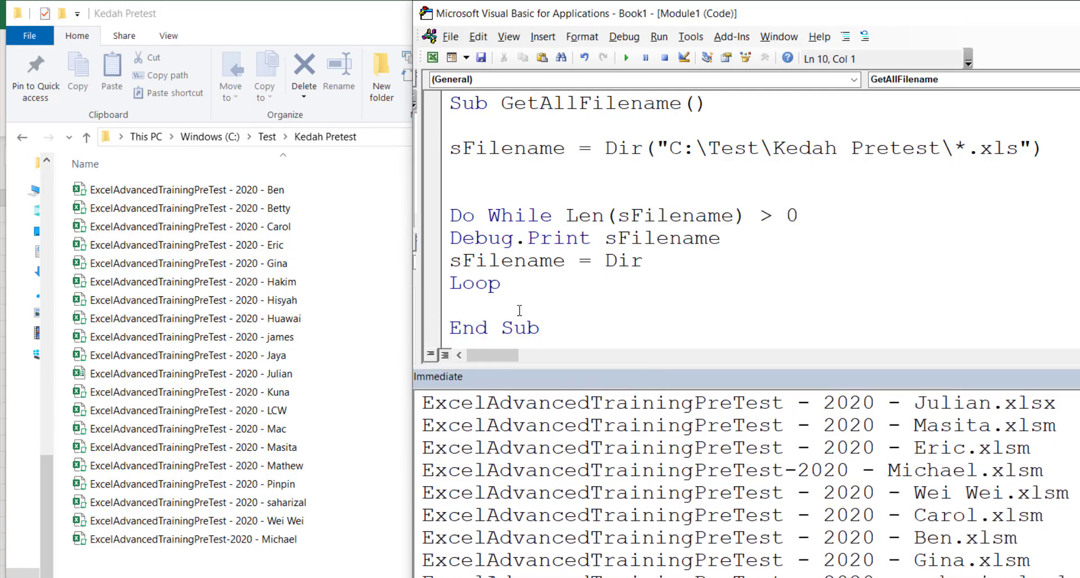
left_click_drag(450, 237, 493, 283)
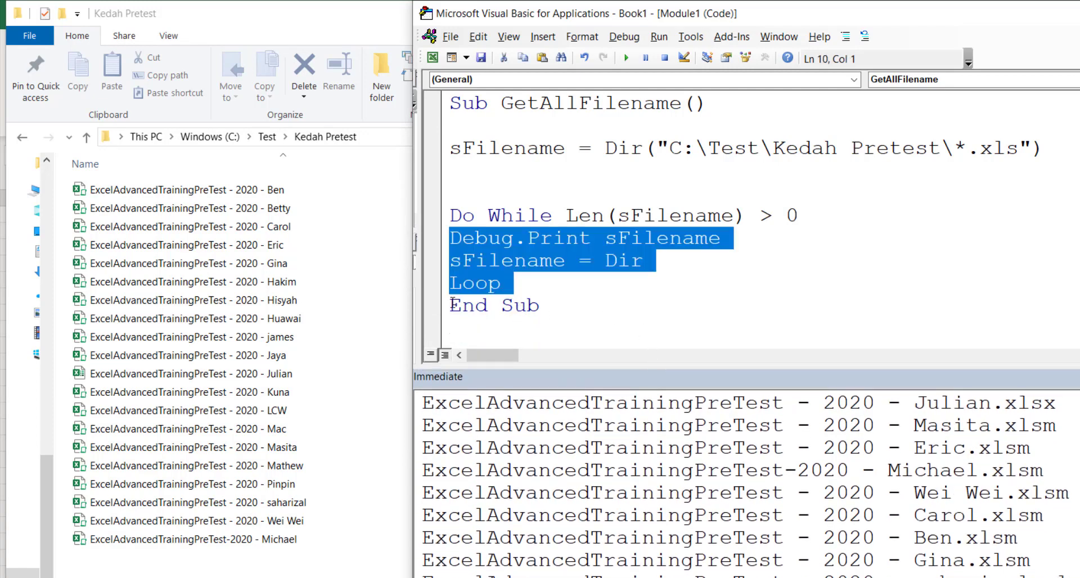